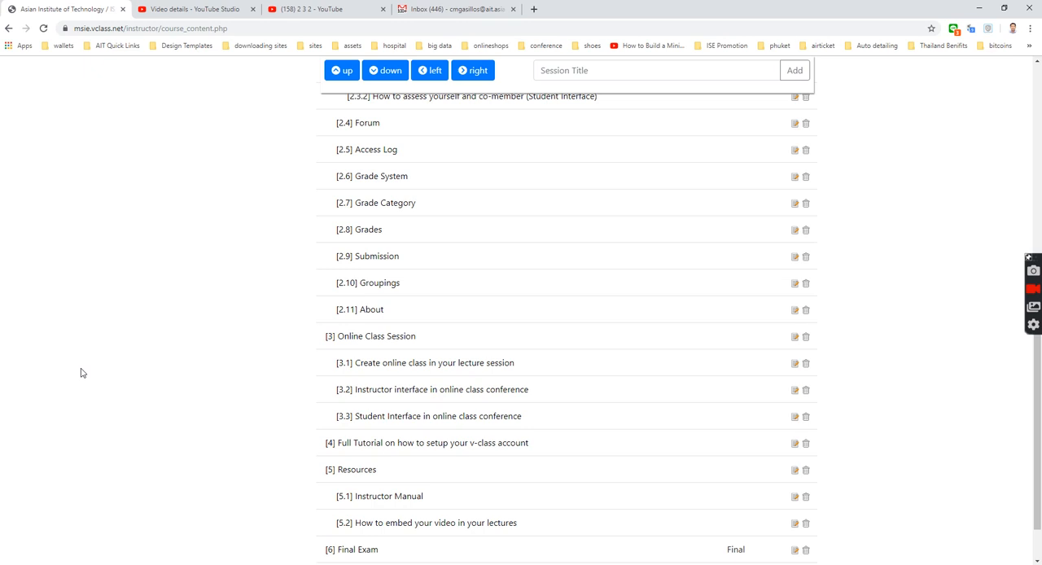
{"action": "mouse_move", "coordinate": [174, 339]}
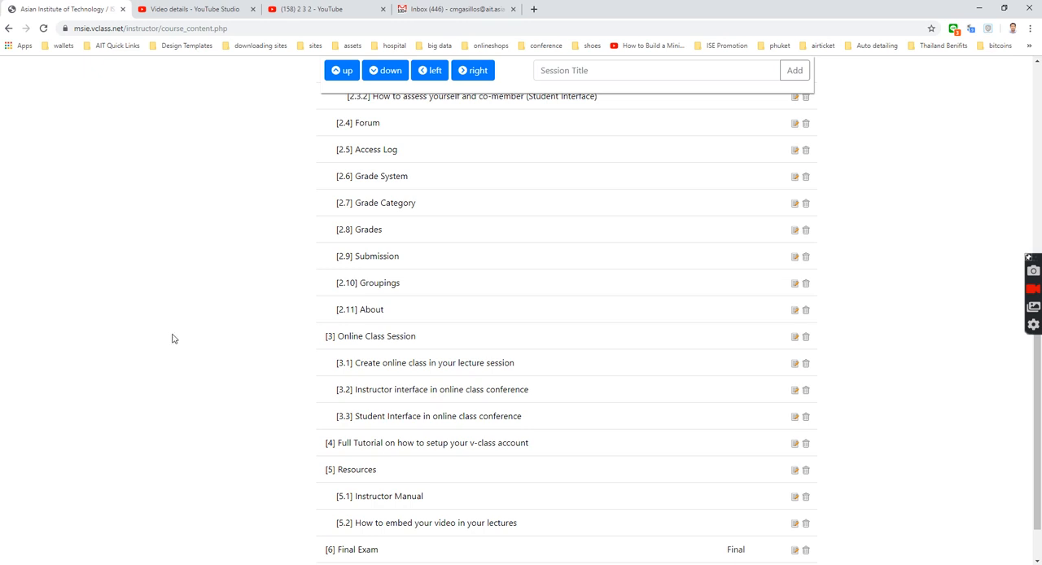
Show the Lectures outline of the V-Class Tutorial course in live mode.
{"action": "left_click", "coordinate": [239, 164]}
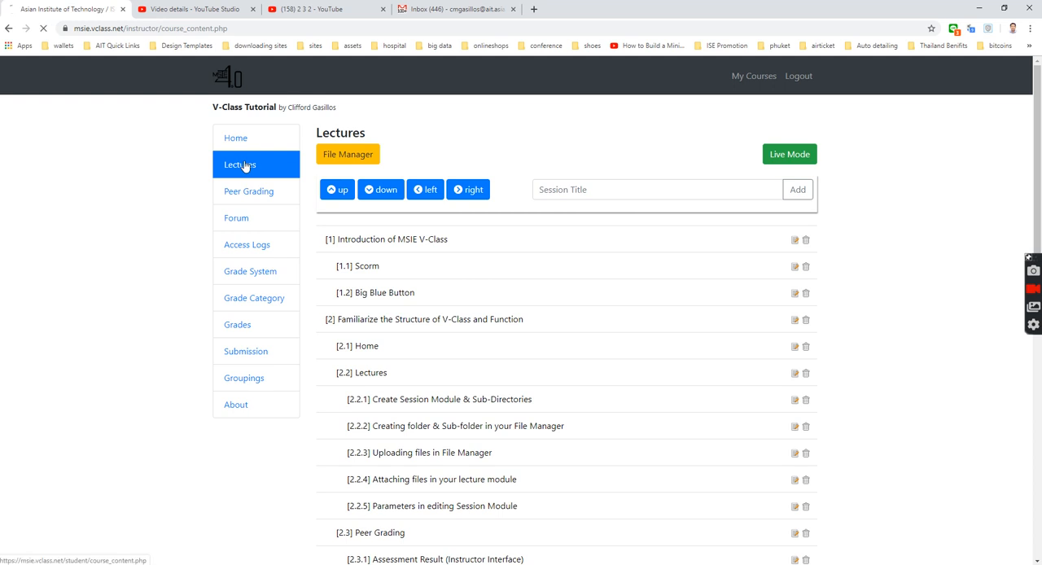
{"action": "left_click", "coordinate": [788, 154]}
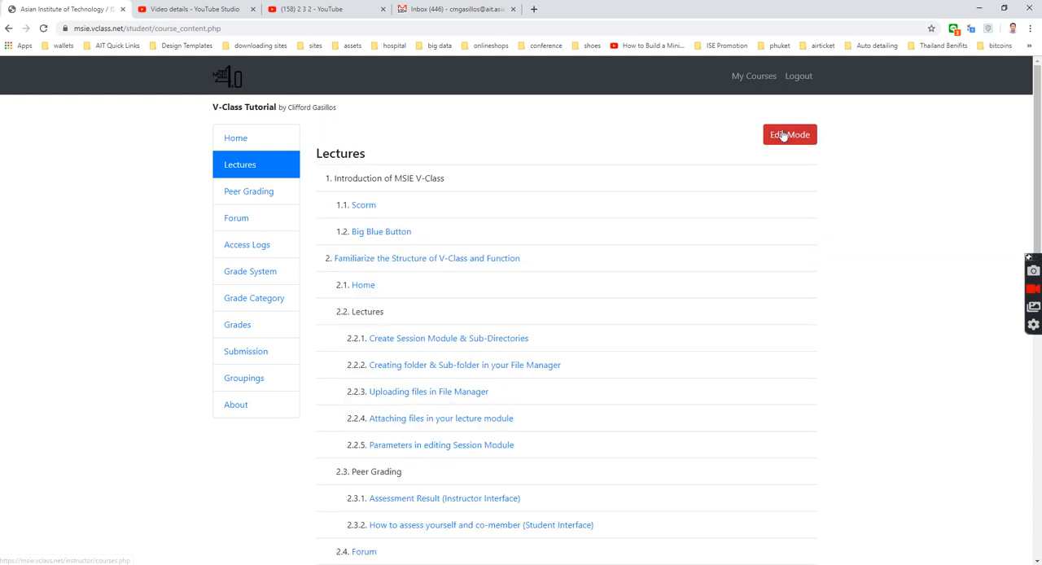
In edit mode, add a new session titled 'Online Class Demo'.
{"action": "left_click", "coordinate": [789, 135]}
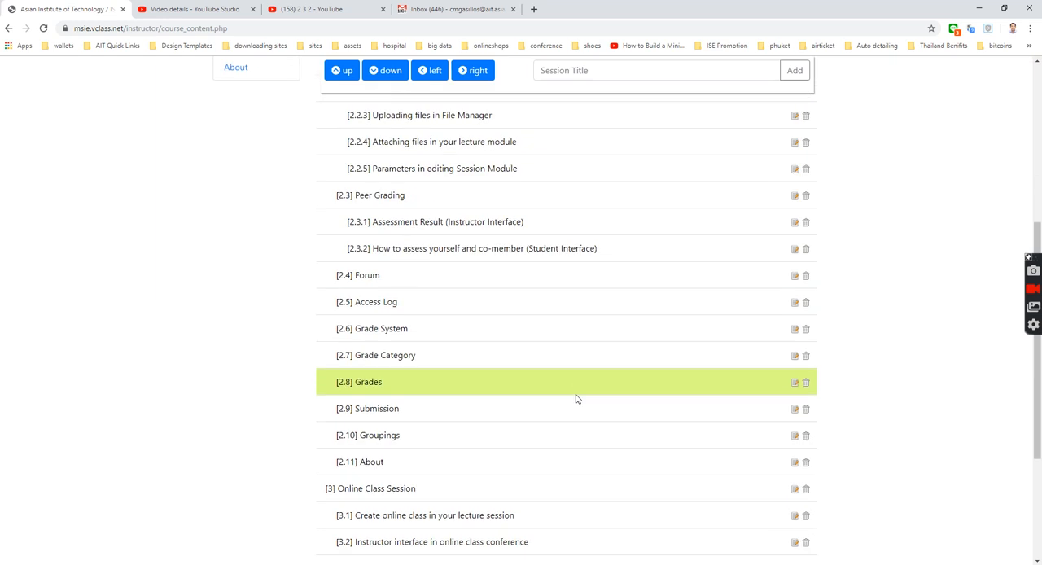
{"action": "scroll", "scroll_direction": "down", "scroll_amount": 3}
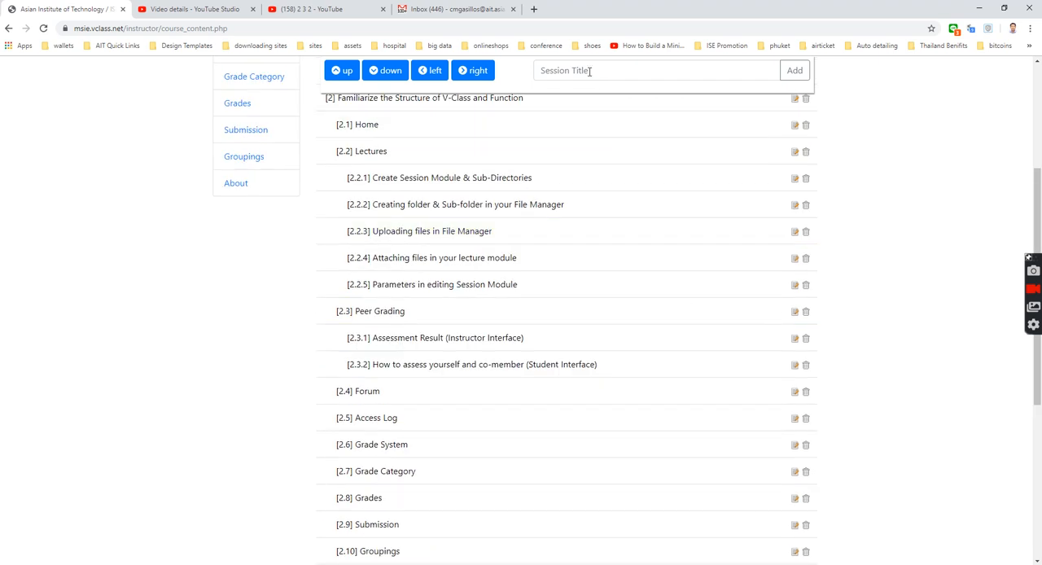
{"action": "type", "text": "Online Class"}
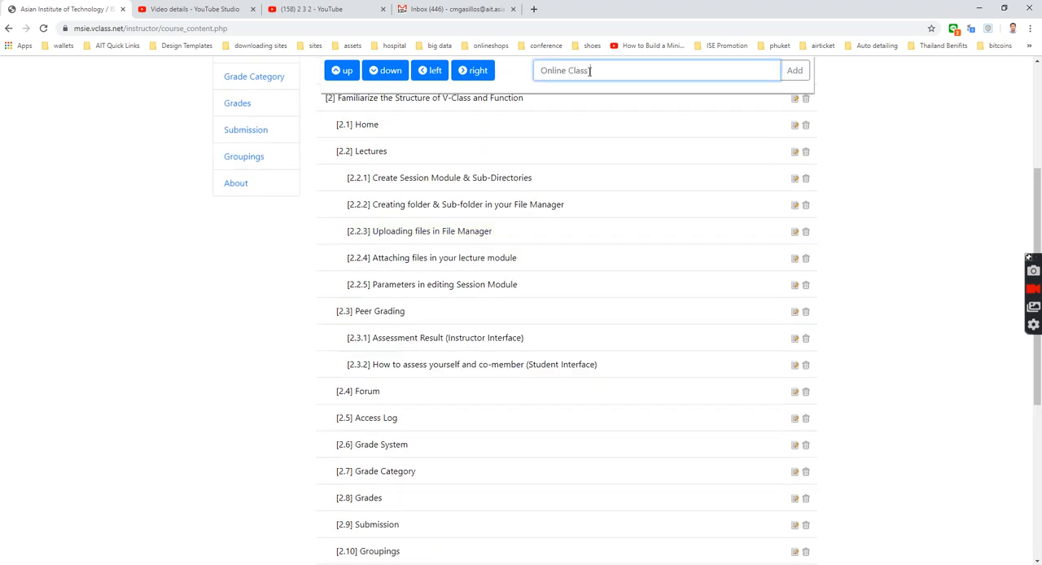
{"action": "type", "text": "Demo"}
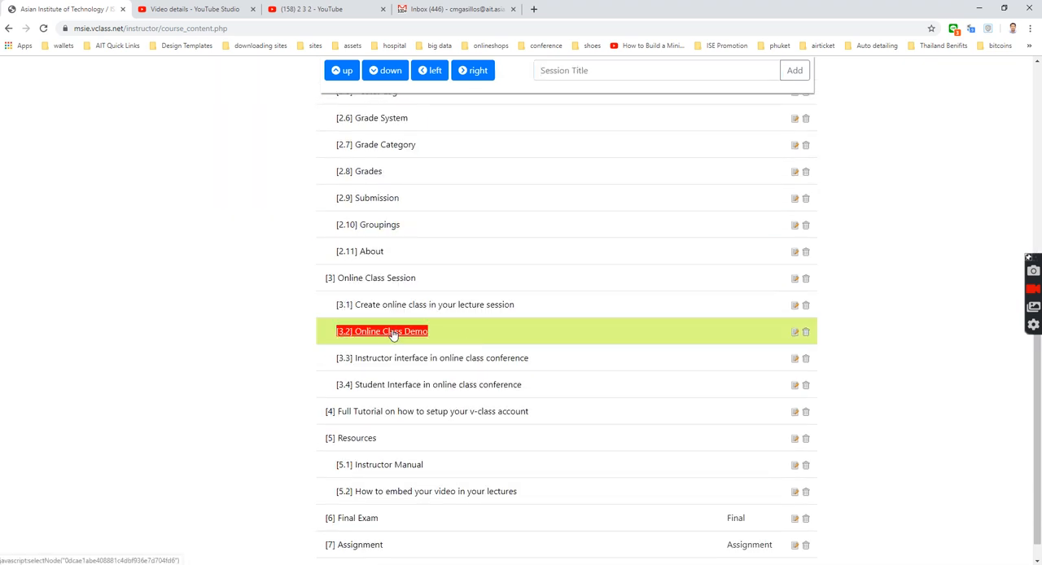
Indent Online Class Demo under 3.1 as item 3.1.1 and open its settings.
{"action": "left_click", "coordinate": [473, 70]}
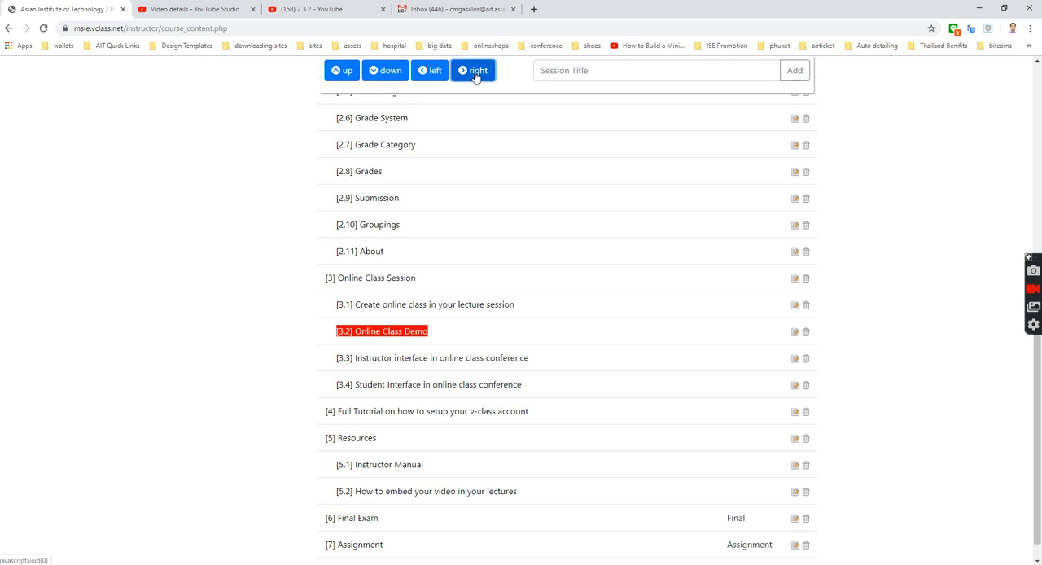
{"action": "left_click", "coordinate": [473, 70]}
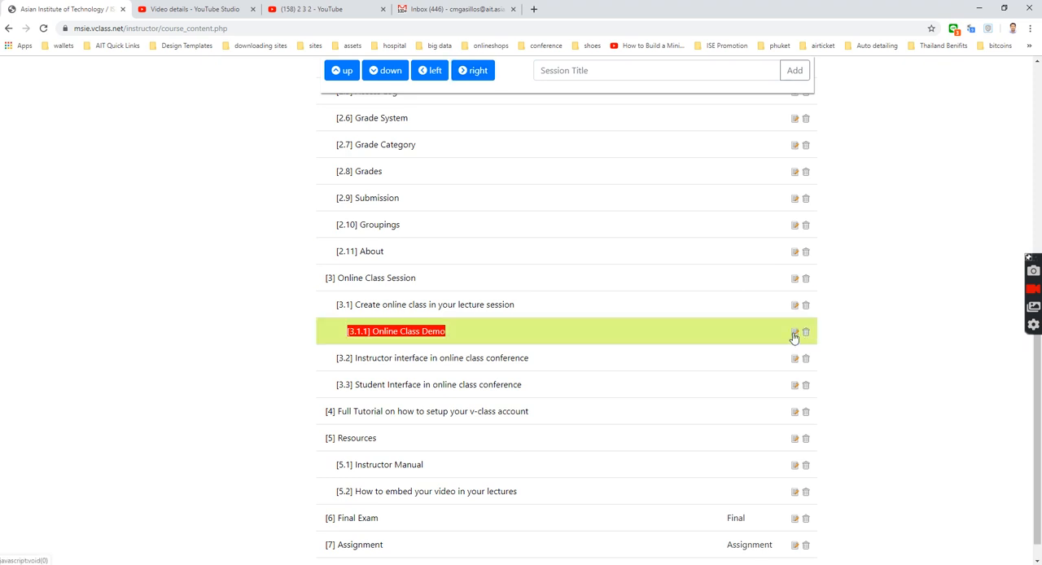
{"action": "left_click", "coordinate": [794, 331]}
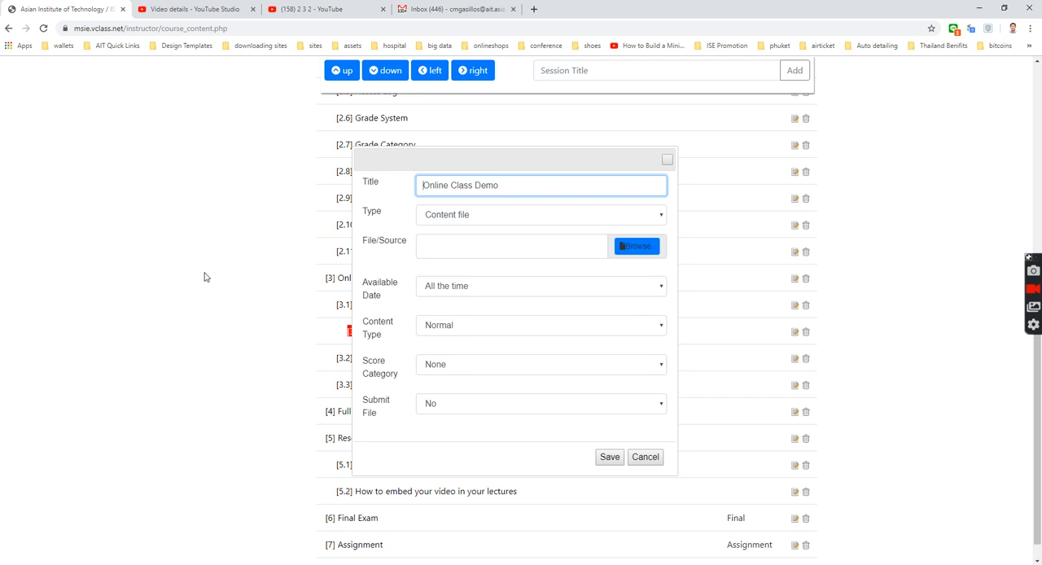
Set the Online Class Demo session type to Live lecture and save.
{"action": "left_click", "coordinate": [540, 215]}
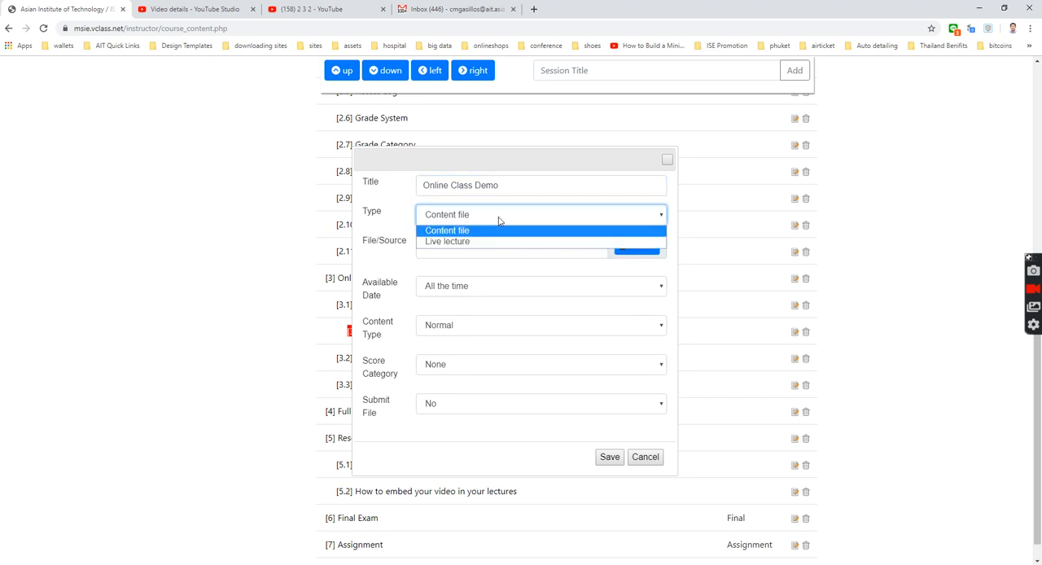
{"action": "left_click", "coordinate": [447, 241]}
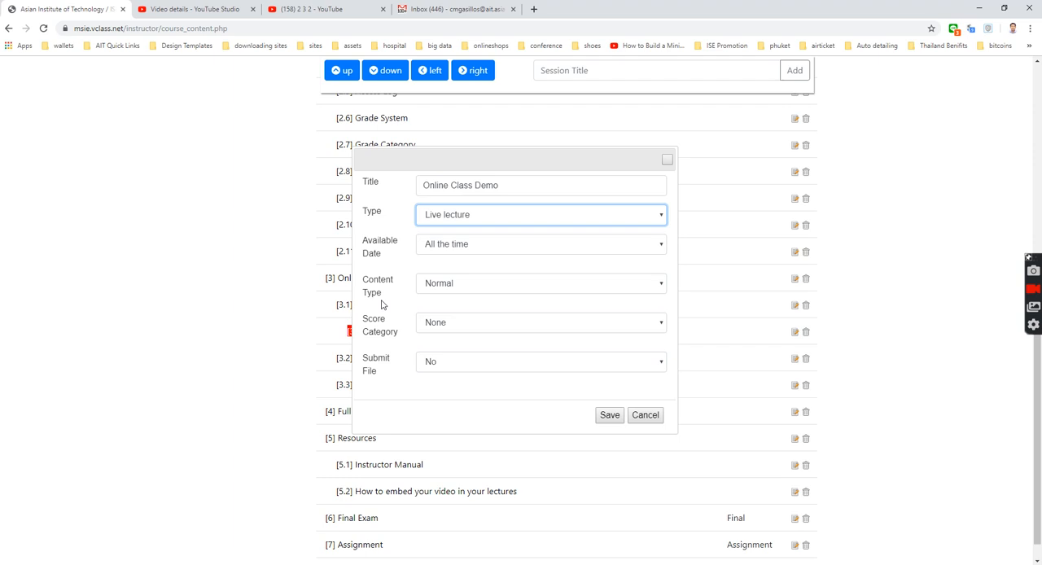
{"action": "mouse_move", "coordinate": [499, 268]}
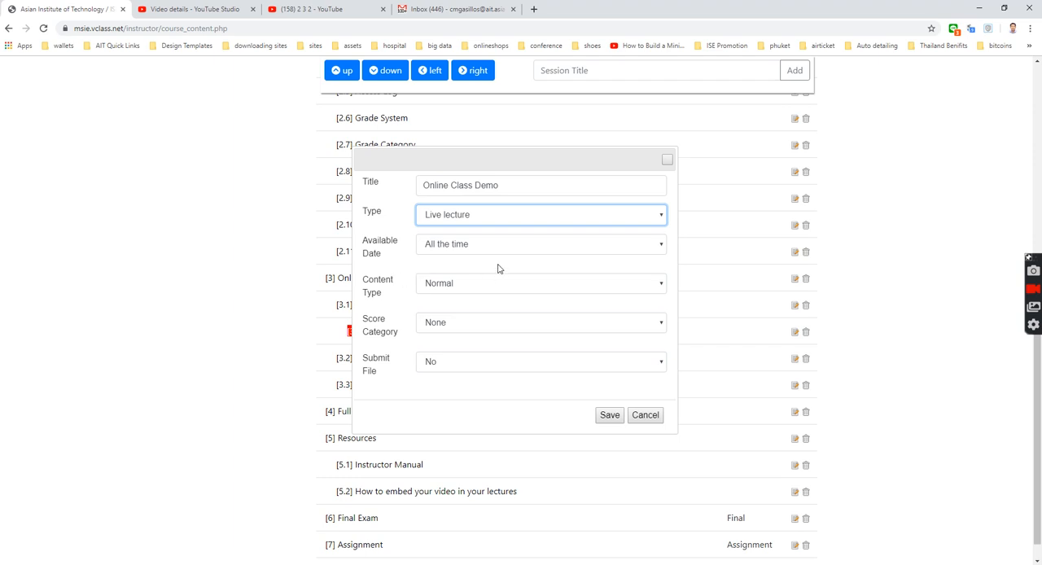
{"action": "mouse_move", "coordinate": [481, 256]}
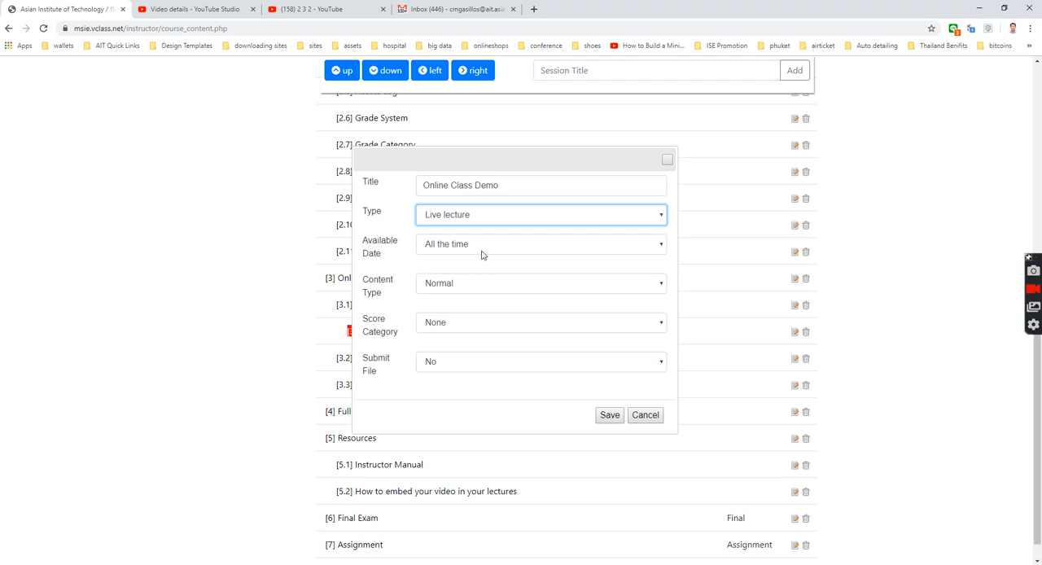
{"action": "mouse_move", "coordinate": [466, 259]}
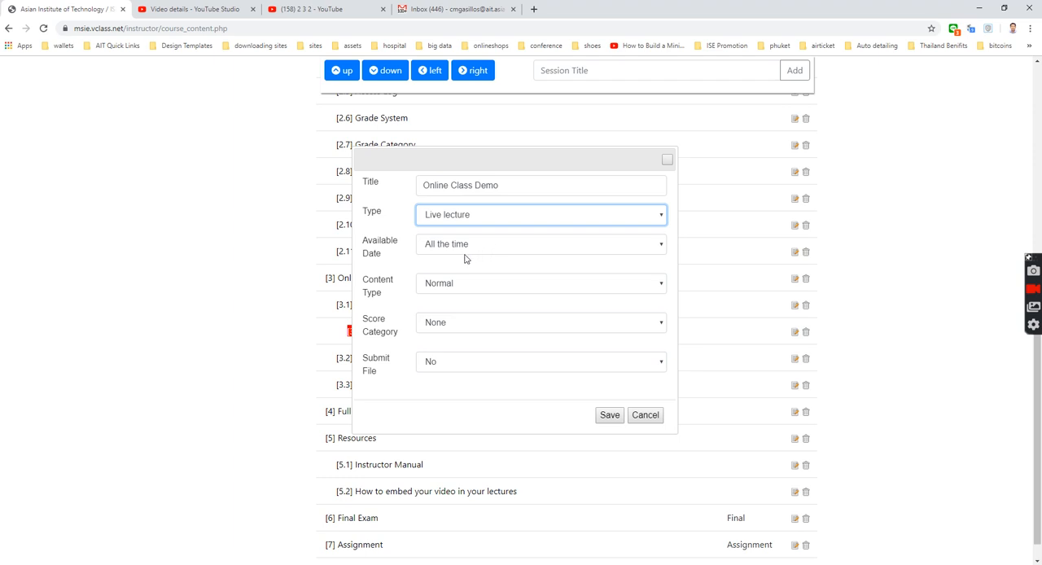
{"action": "mouse_move", "coordinate": [381, 299]}
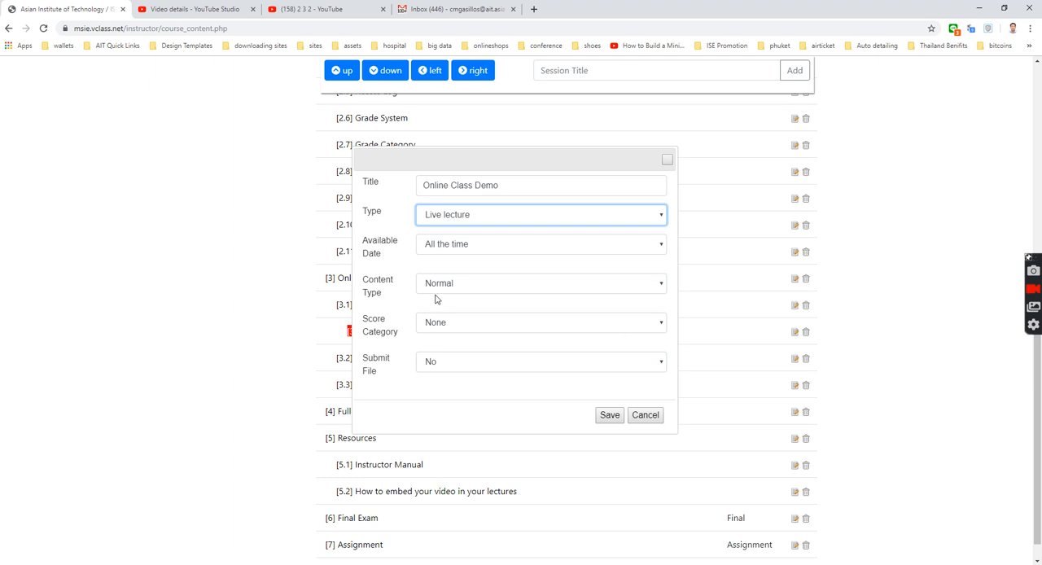
{"action": "mouse_move", "coordinate": [757, 368]}
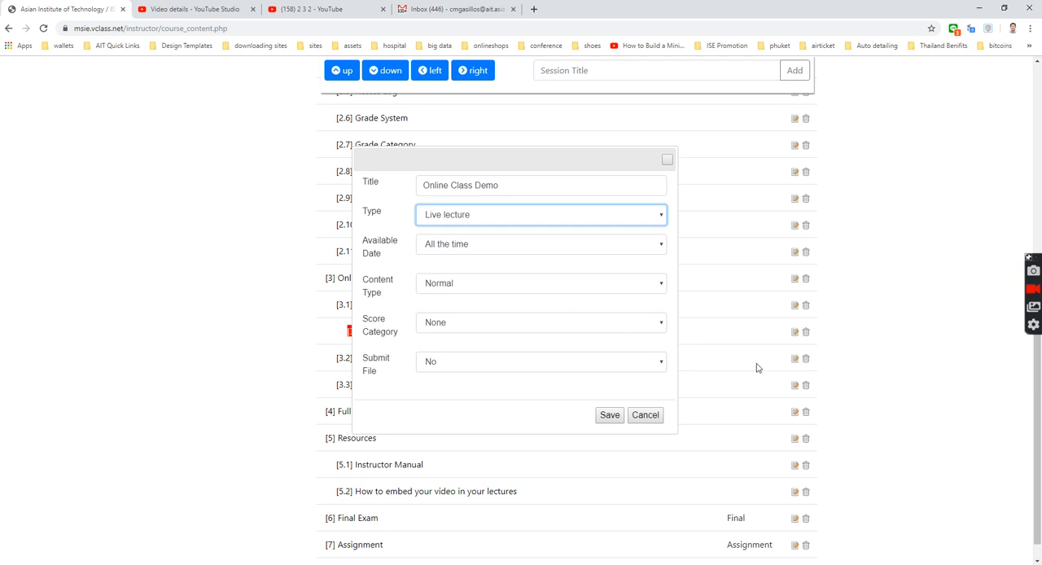
{"action": "left_click", "coordinate": [645, 415]}
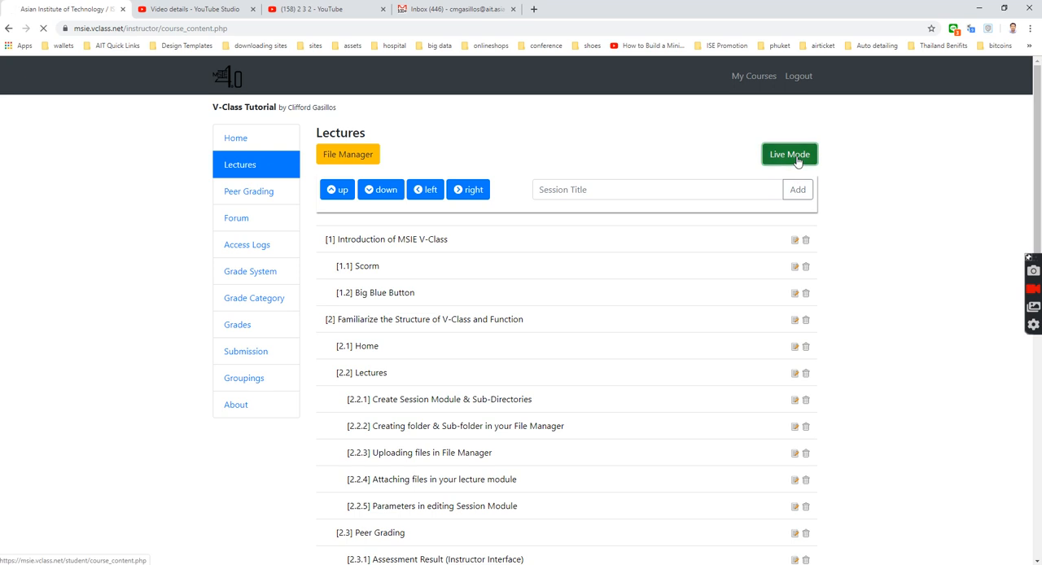
In live mode, open the Online Class Demo live lecture under Online Class Session.
{"action": "left_click", "coordinate": [789, 154]}
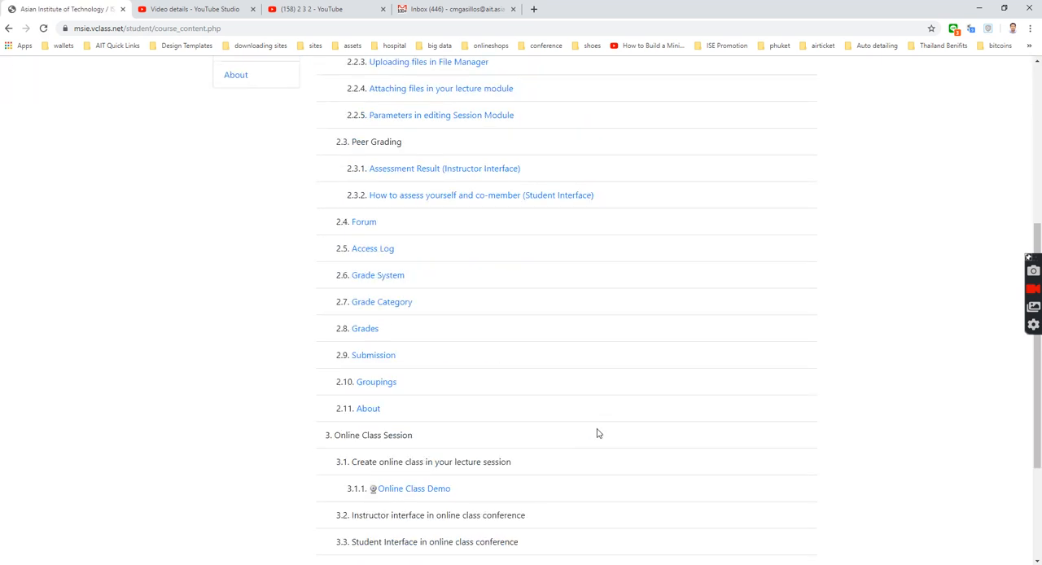
{"action": "scroll", "scroll_direction": "down", "scroll_amount": 3}
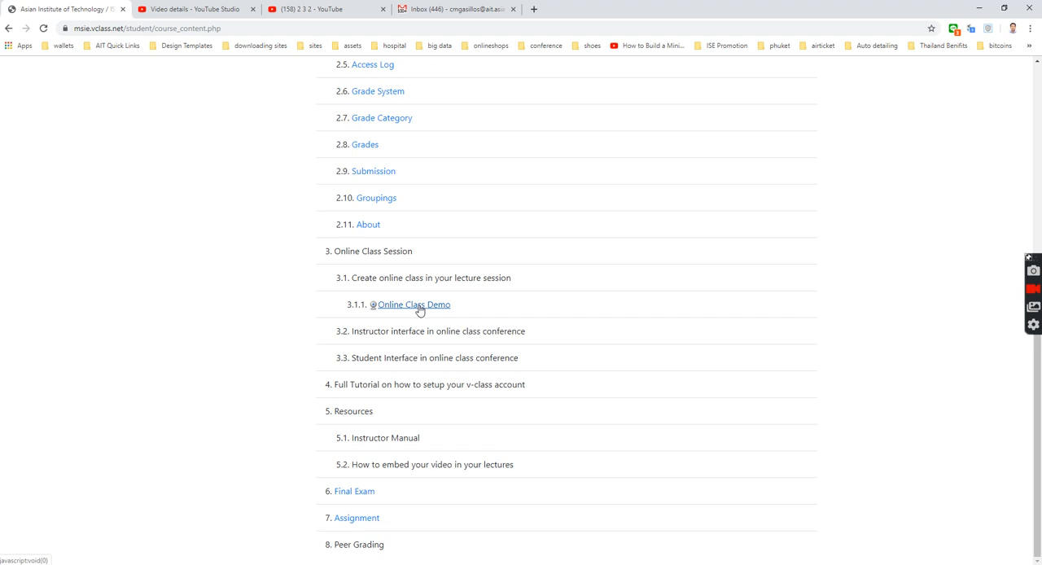
{"action": "left_click", "coordinate": [414, 304]}
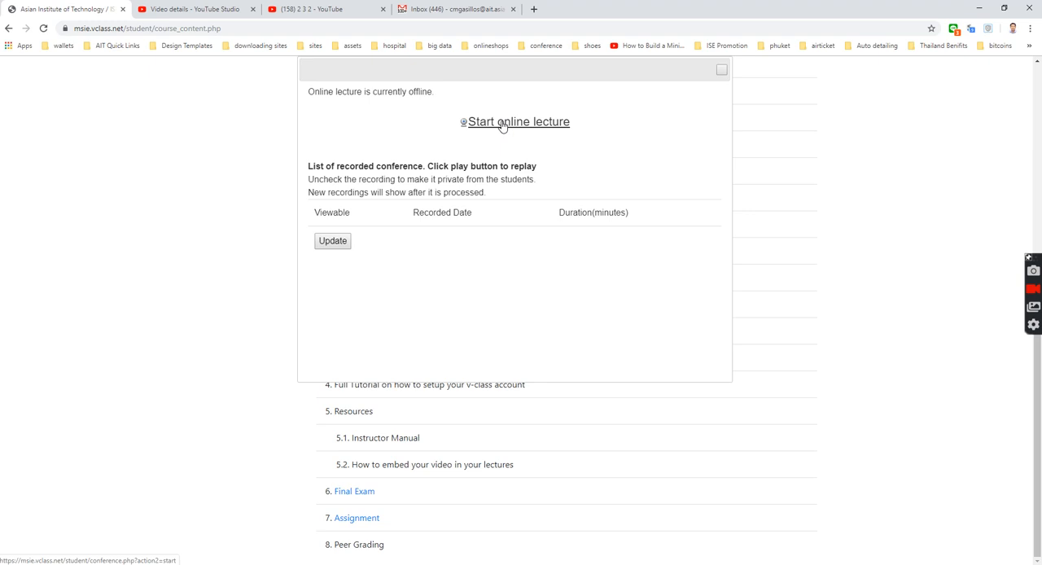
{"action": "mouse_move", "coordinate": [642, 126]}
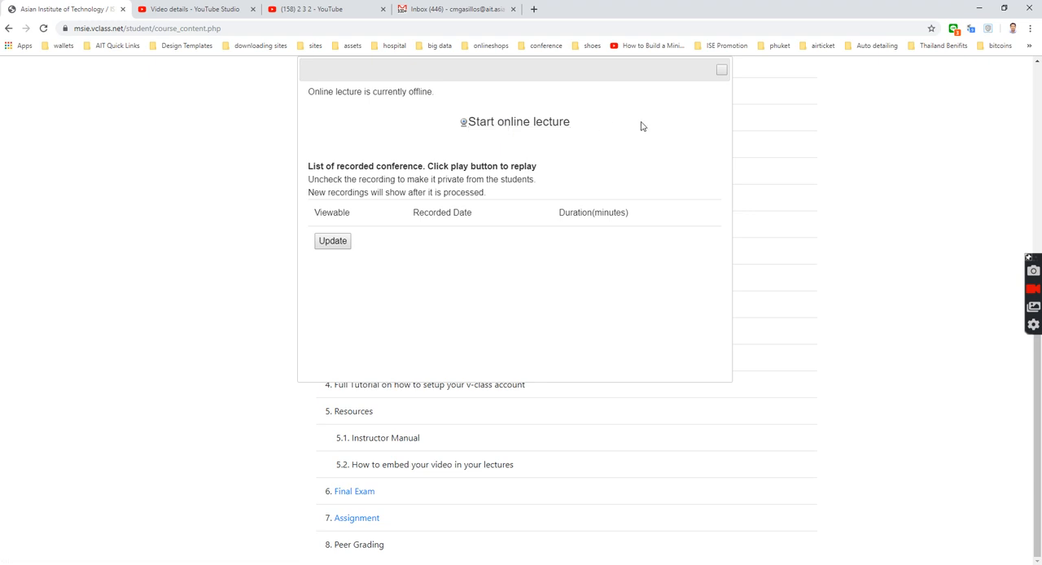
{"action": "mouse_move", "coordinate": [724, 92]}
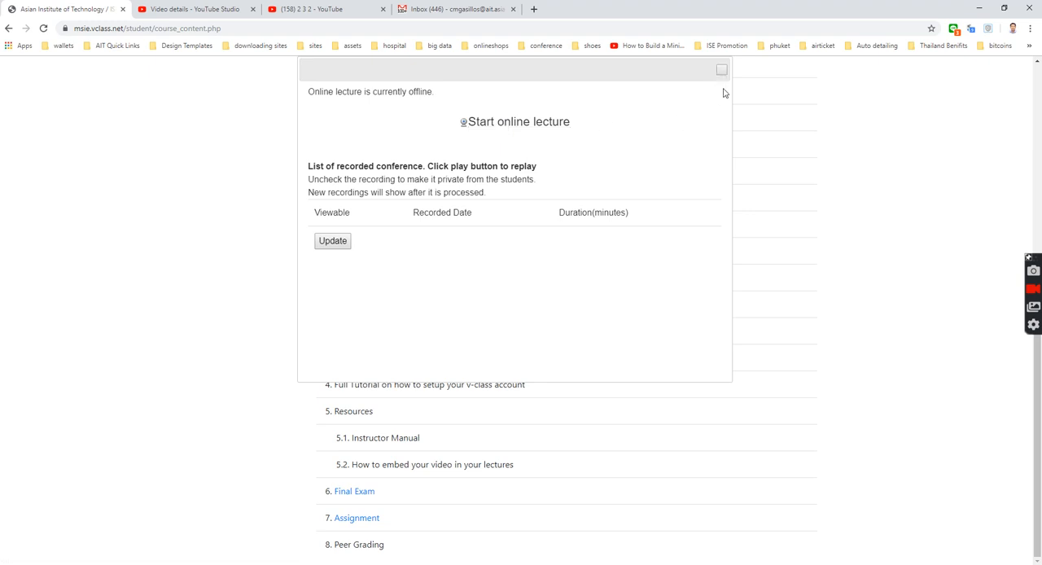